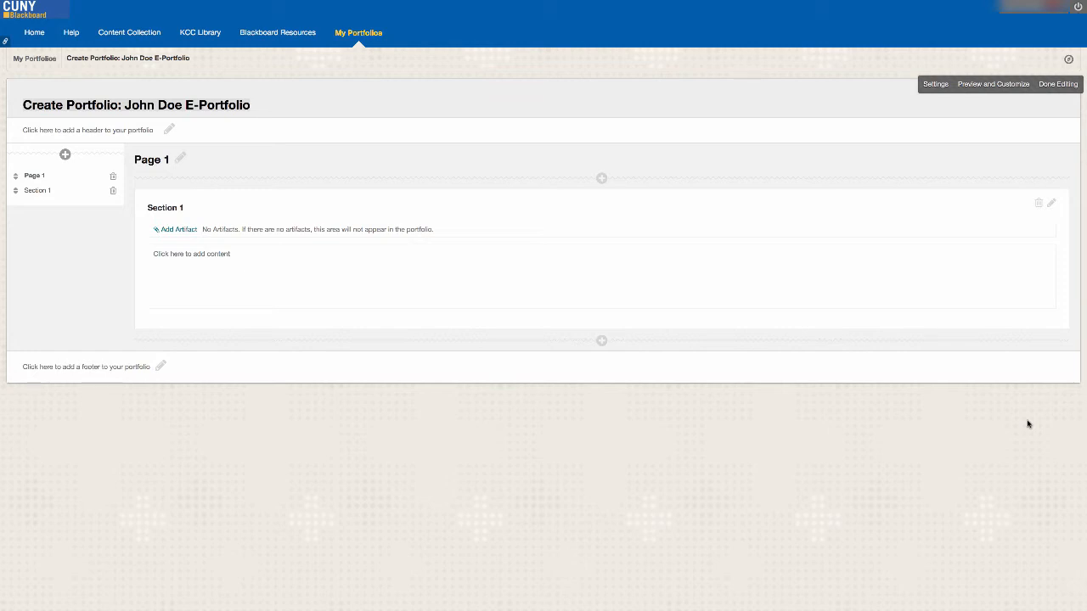
Return to the Blackboard home page from the portfolio editor.
click(34, 33)
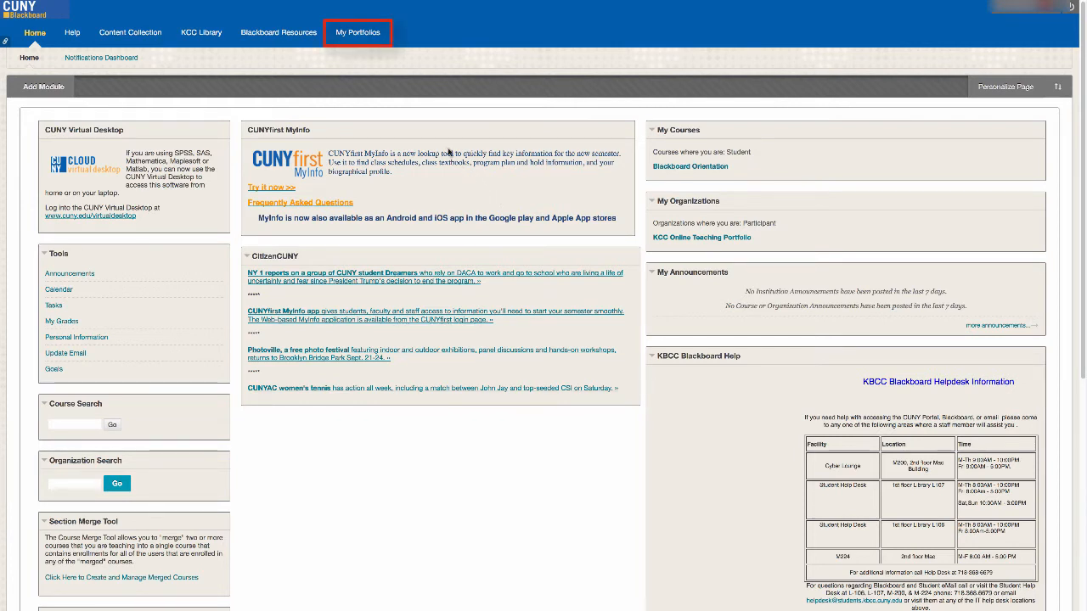
Show the My Portfolios list, which has no portfolios yet.
click(357, 33)
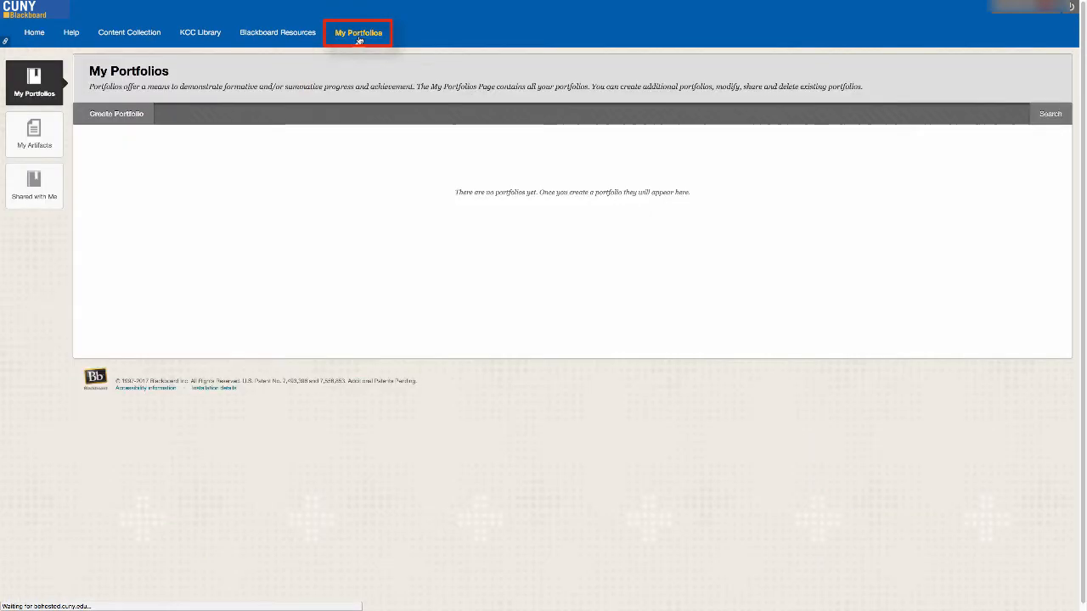
click(358, 32)
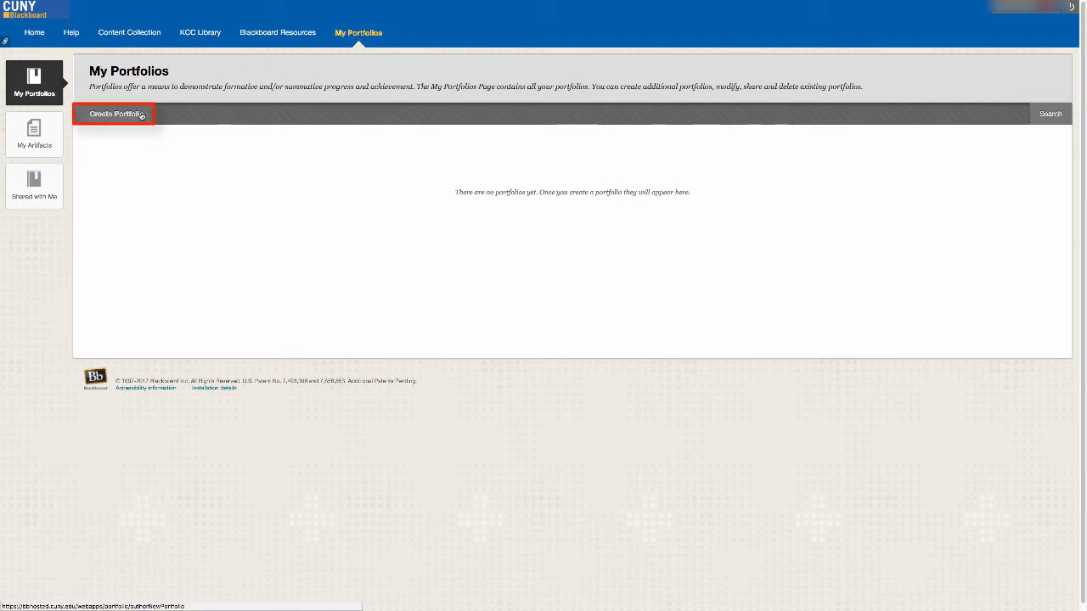
Create and submit a new portfolio titled 'John Doe E-Portfolio'.
click(114, 114)
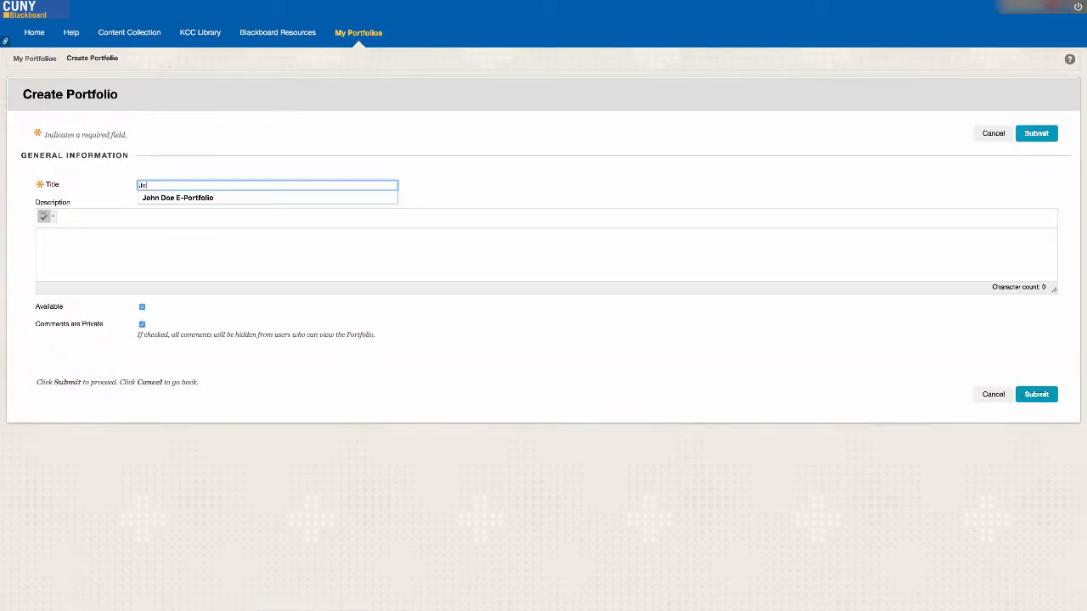
text(John Doe E-Portfolio)
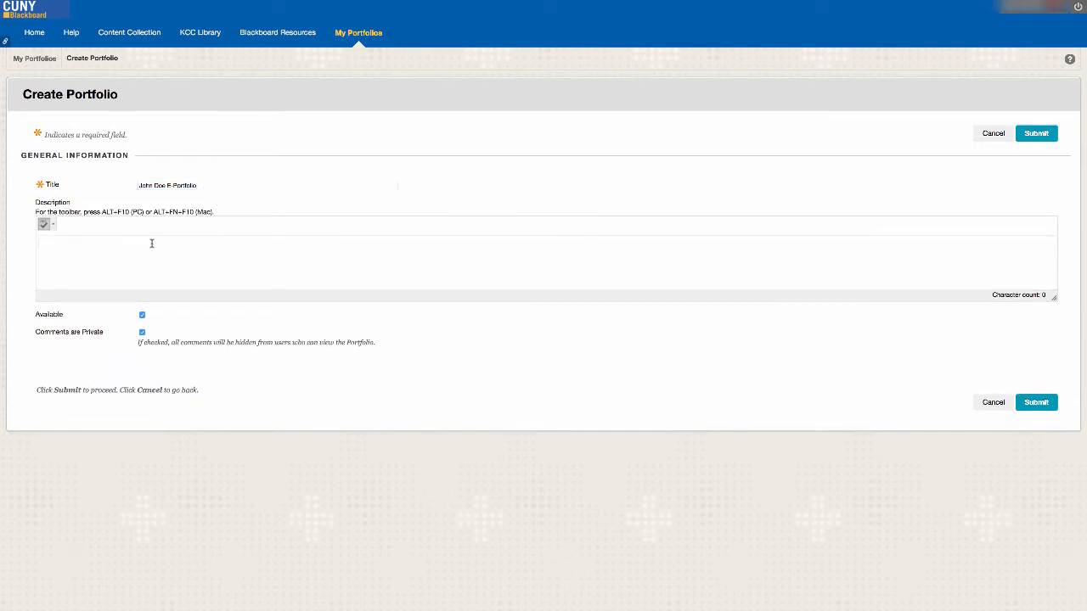
click(544, 258)
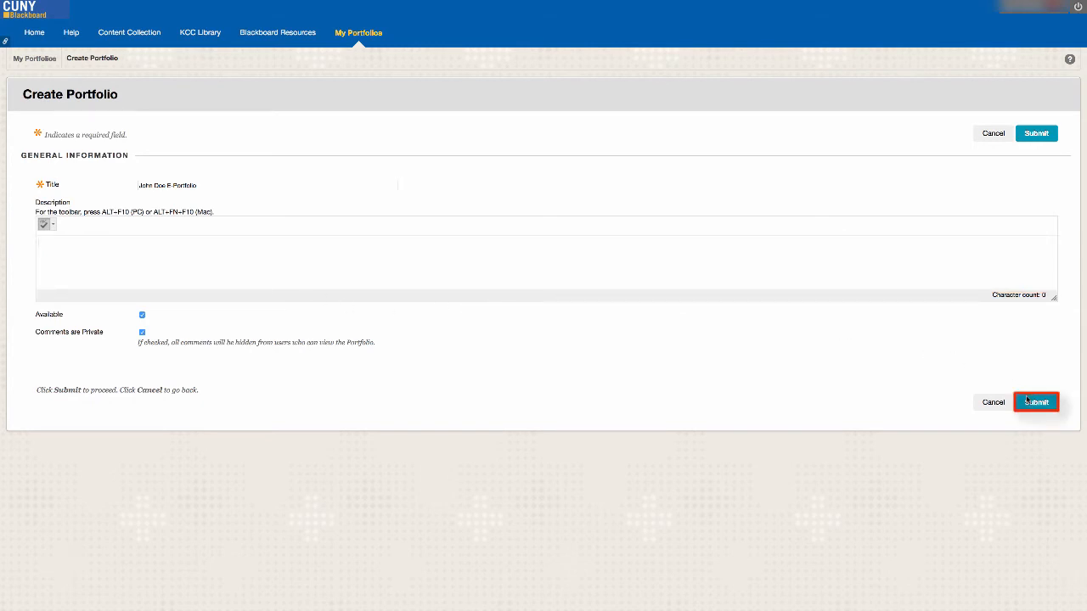
click(1036, 401)
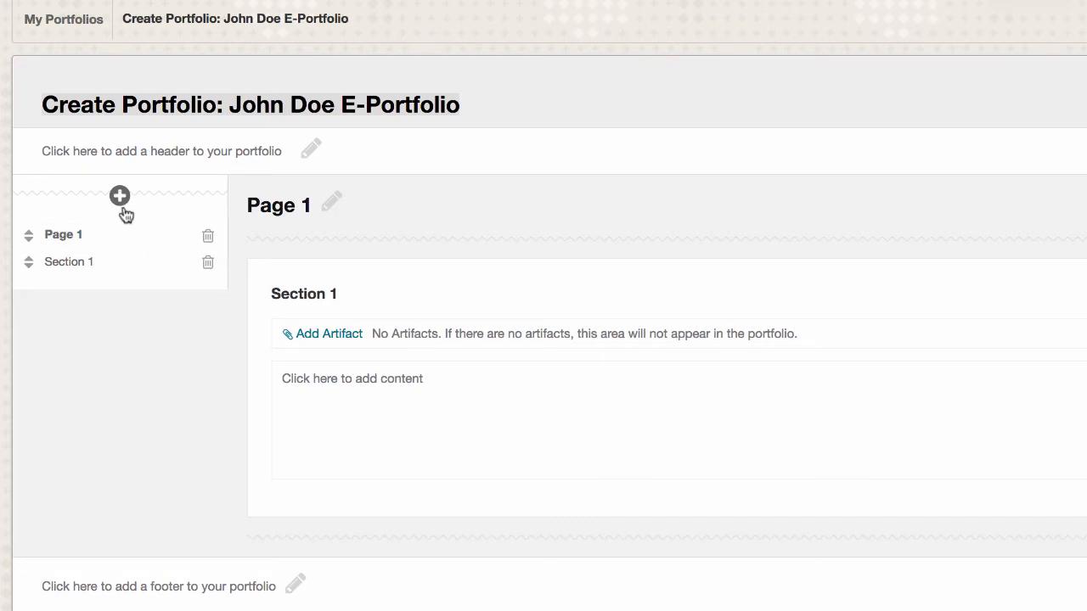
Add a second page, Page 2, to the portfolio and save it.
click(119, 195)
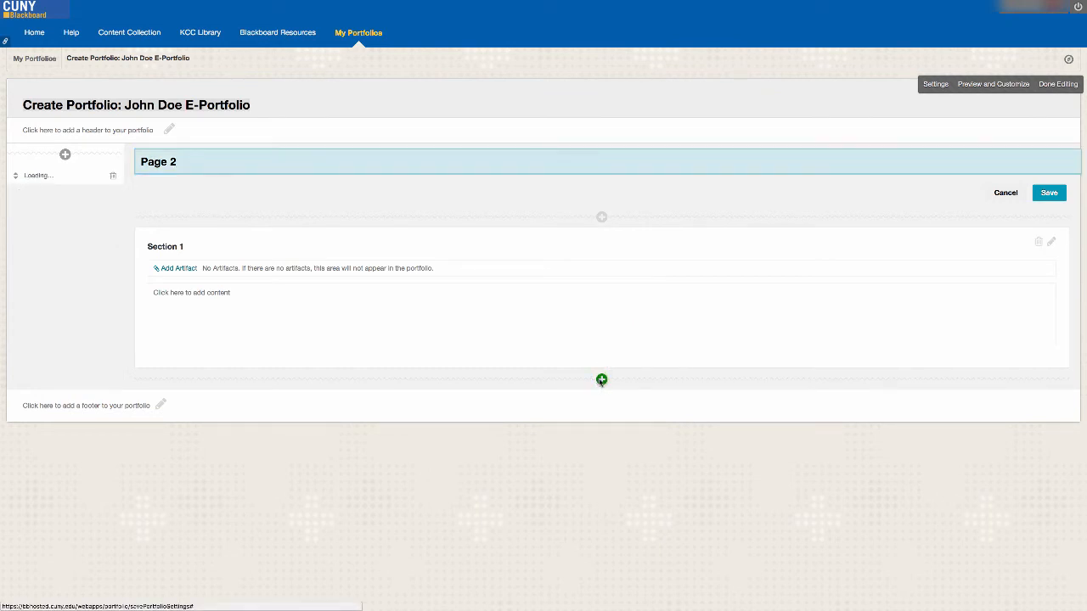
click(602, 380)
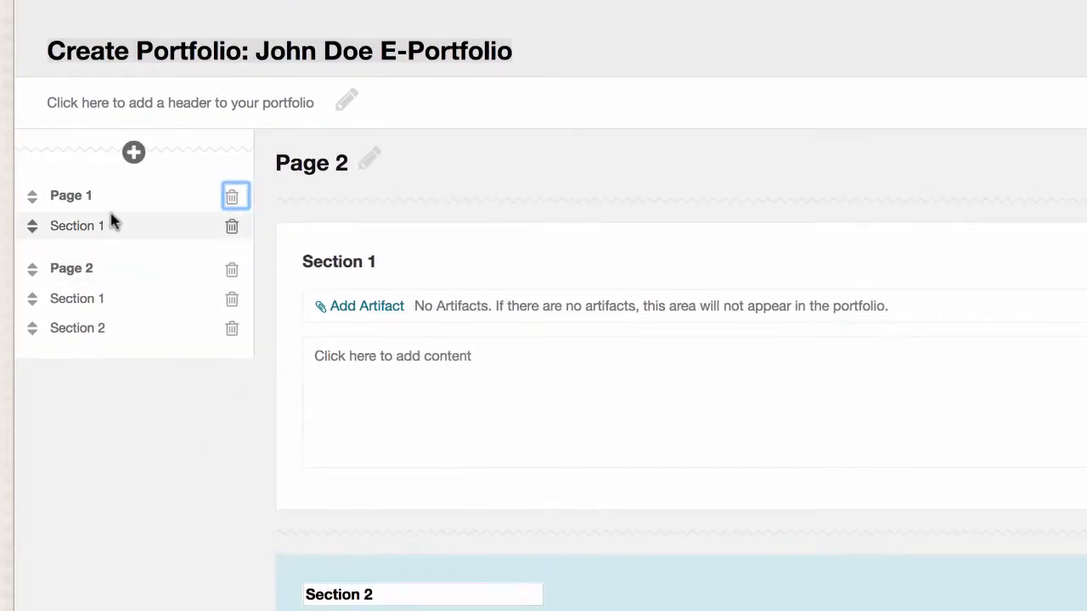
Rename Page 1 to 'Essay' and its first section to 'Draft 1', saving both.
click(71, 195)
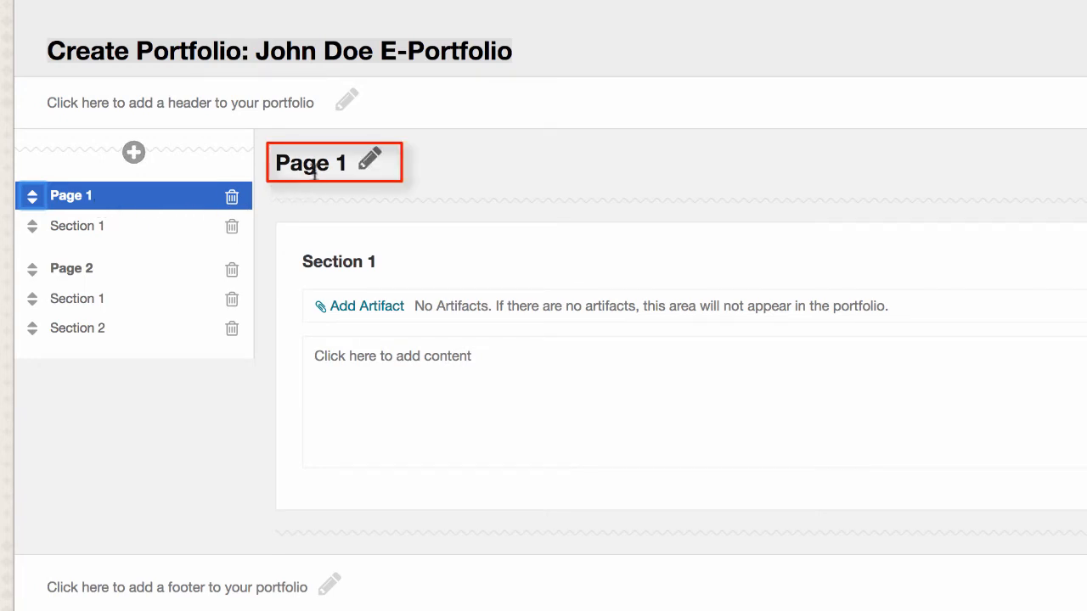
text(E)
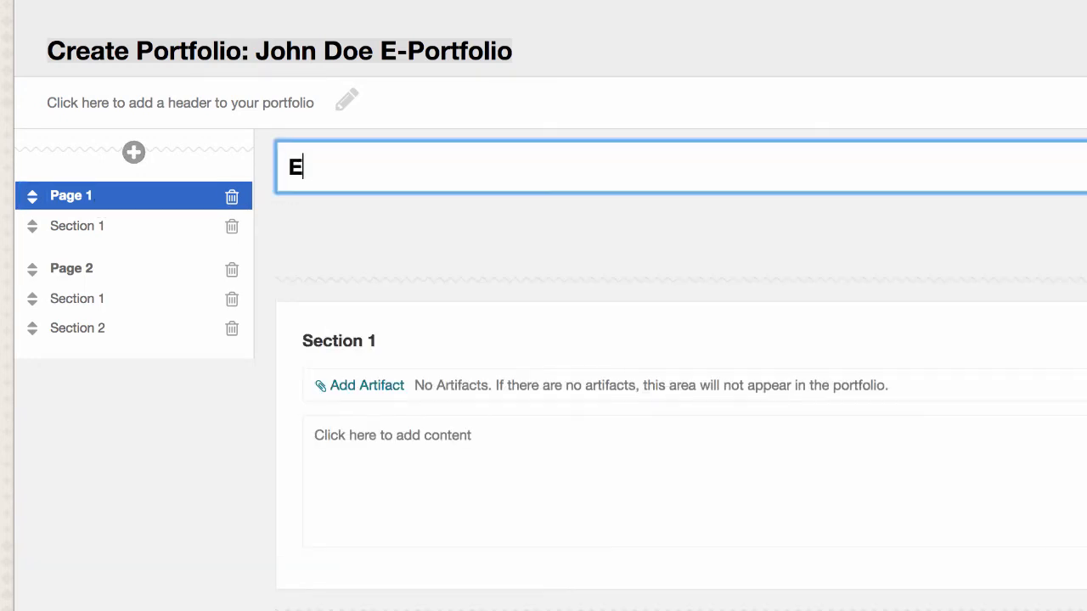
text(ssay)
click(423, 340)
text(Draft)
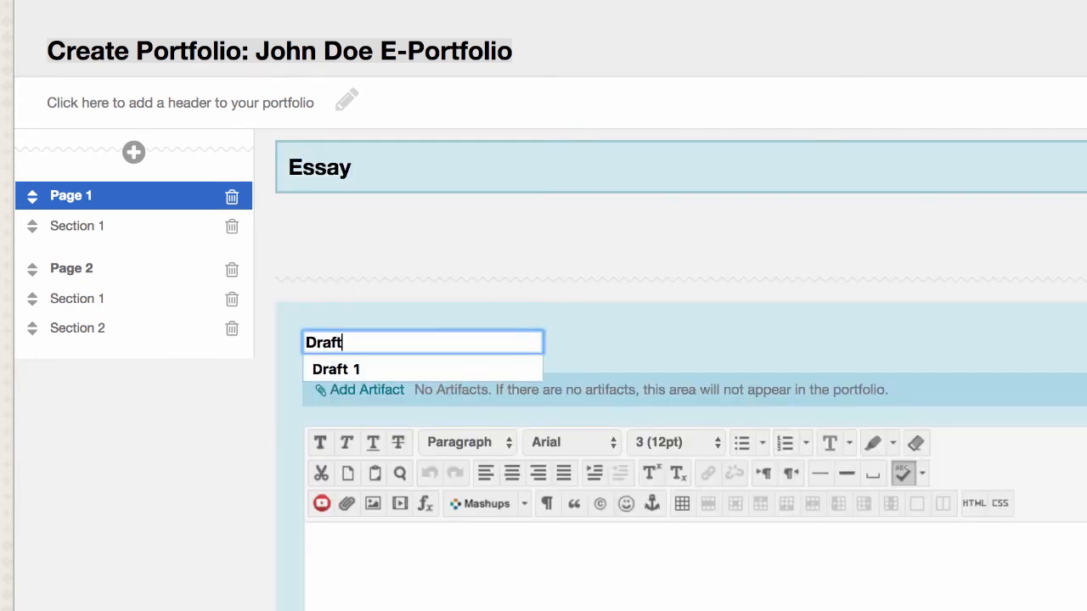
click(336, 368)
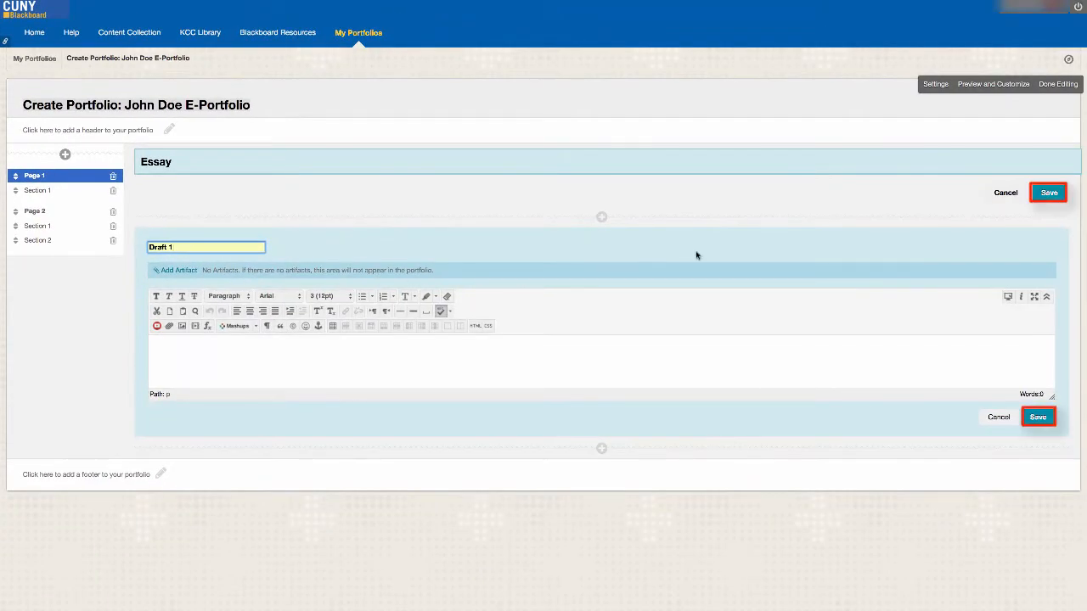
click(1048, 191)
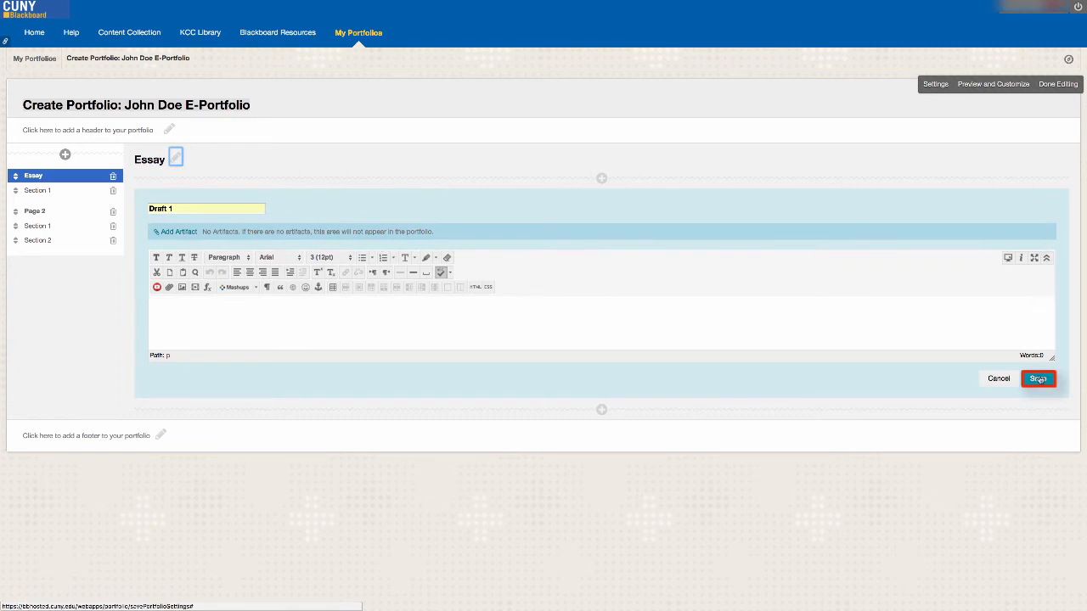
click(1038, 379)
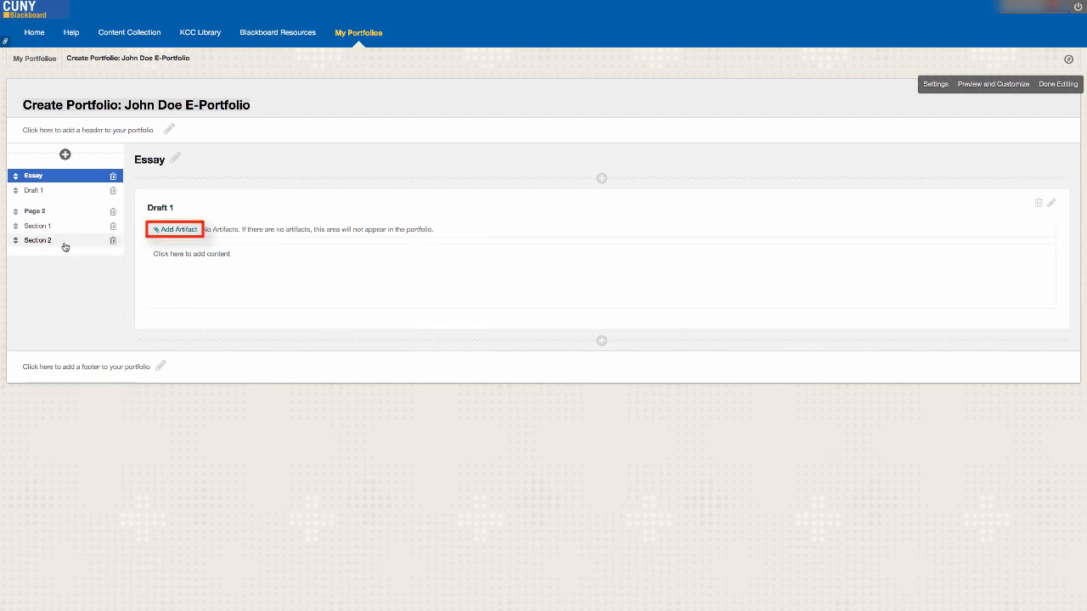
Begin adding an artifact to the Draft 1 section of the Essay page.
click(173, 230)
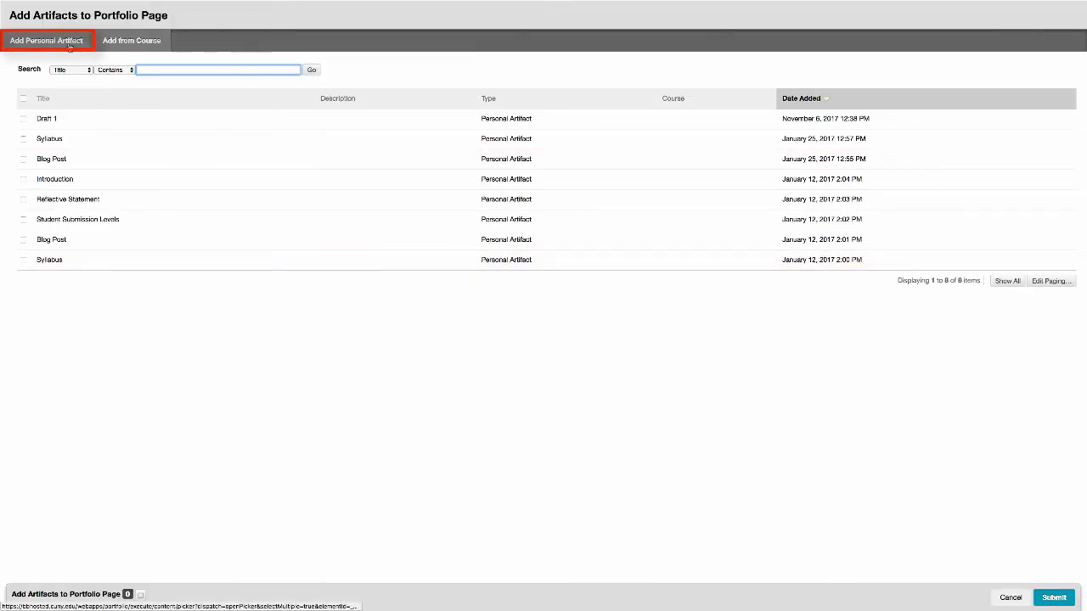
Start a new personal artifact and title it 'Draft 1'.
click(47, 41)
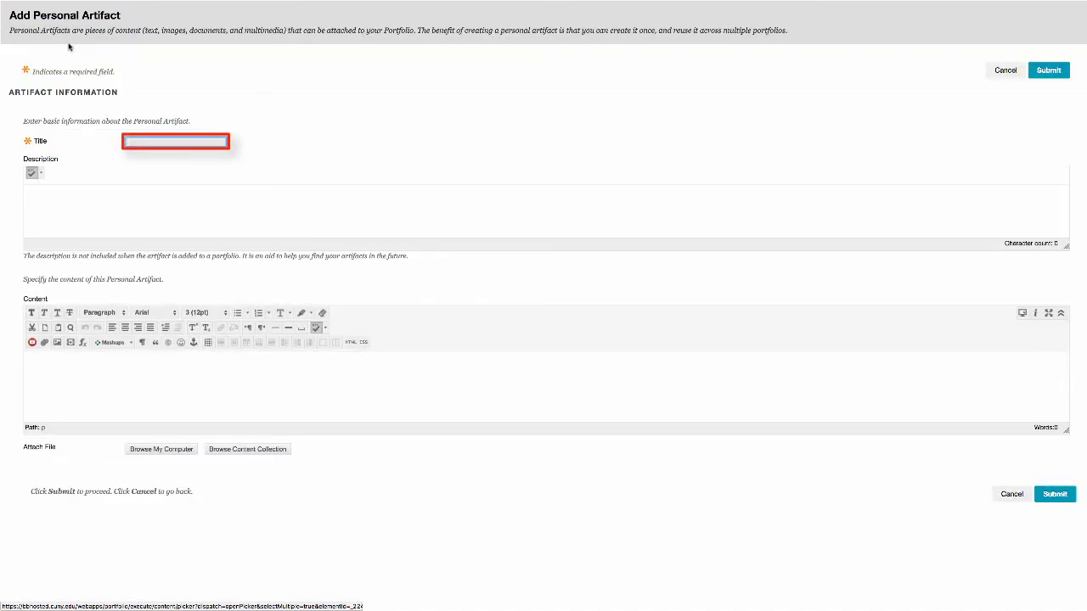
text(Draft 1)
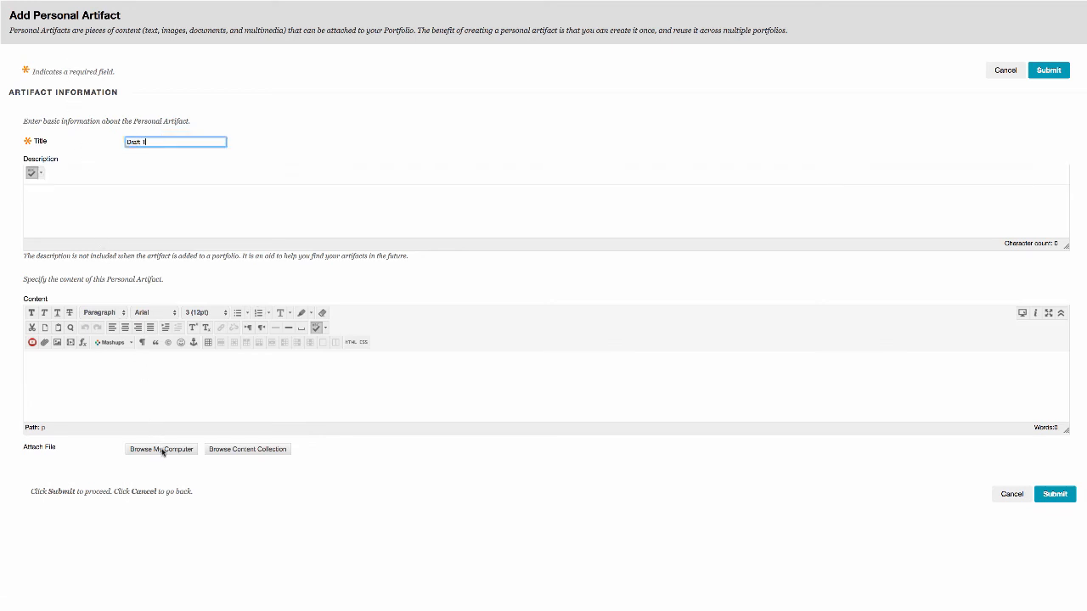
click(160, 449)
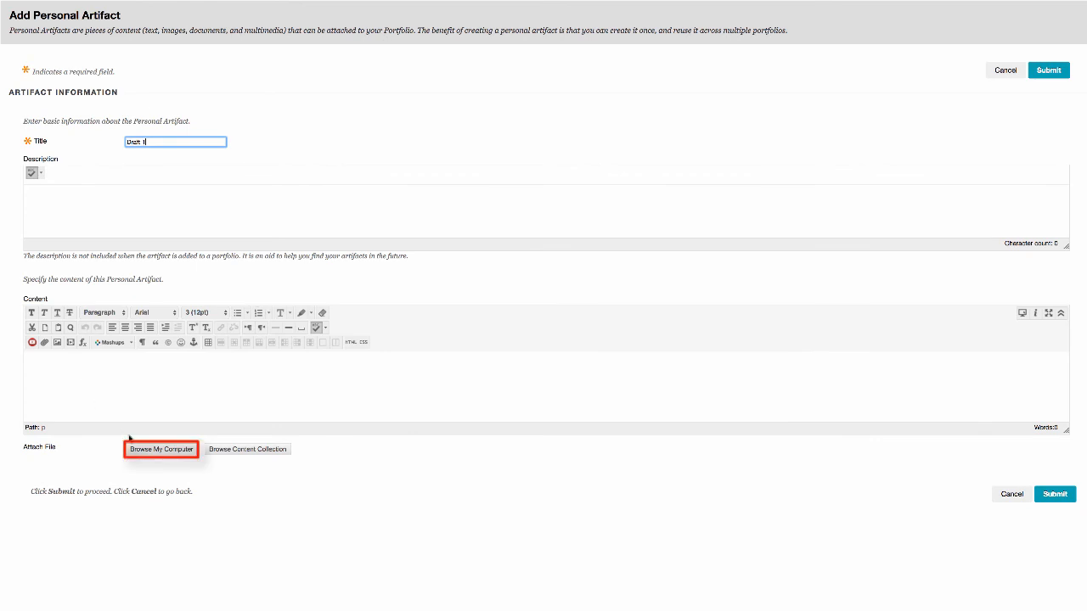
Upload the Essay #1 file as the Draft 1 artifact and save it in the section.
click(159, 448)
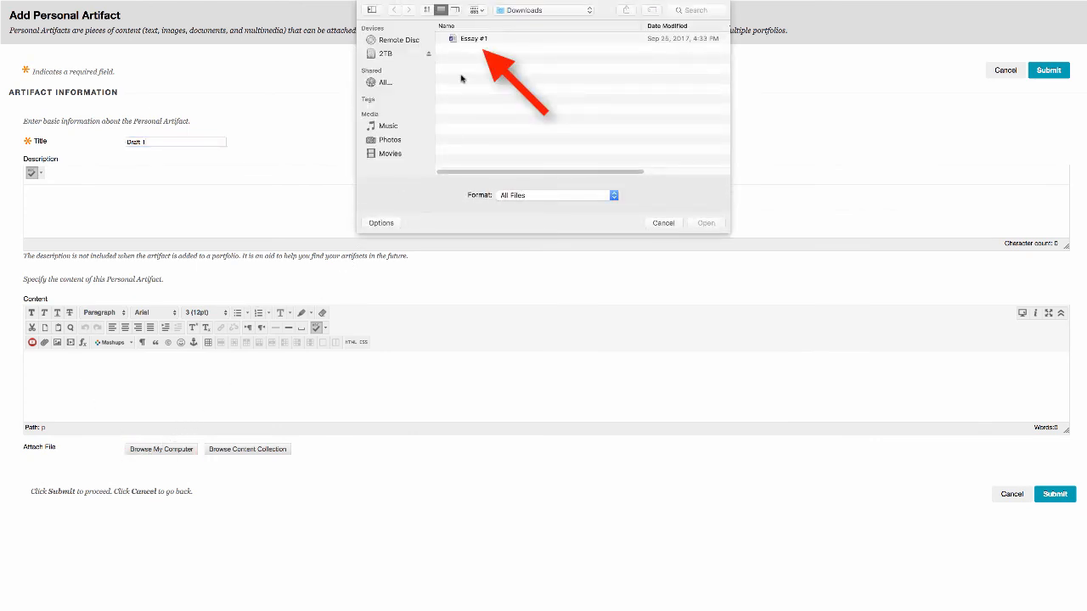
click(474, 37)
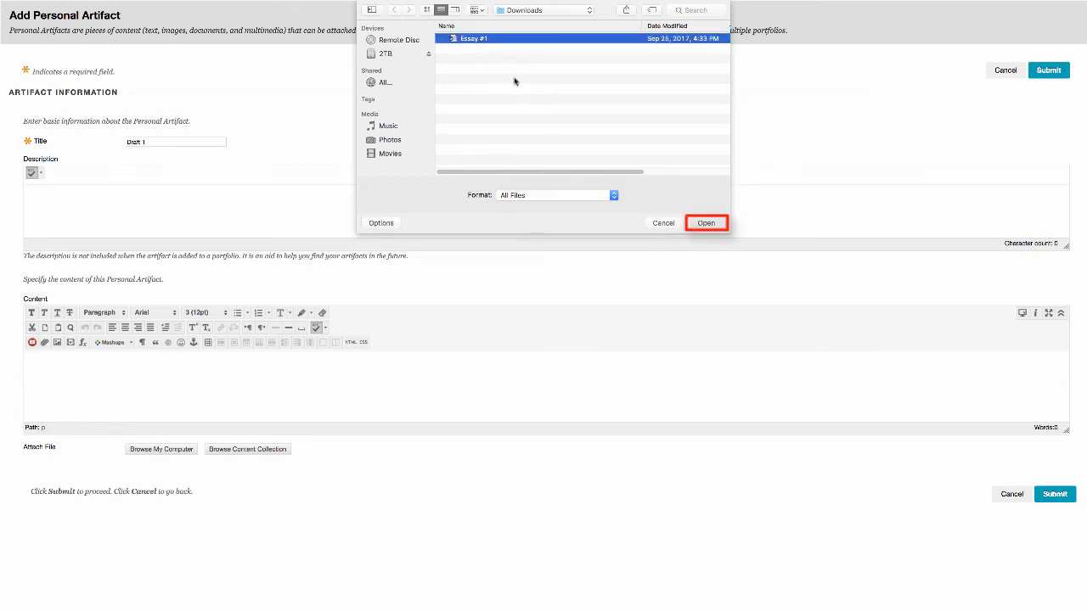
click(706, 222)
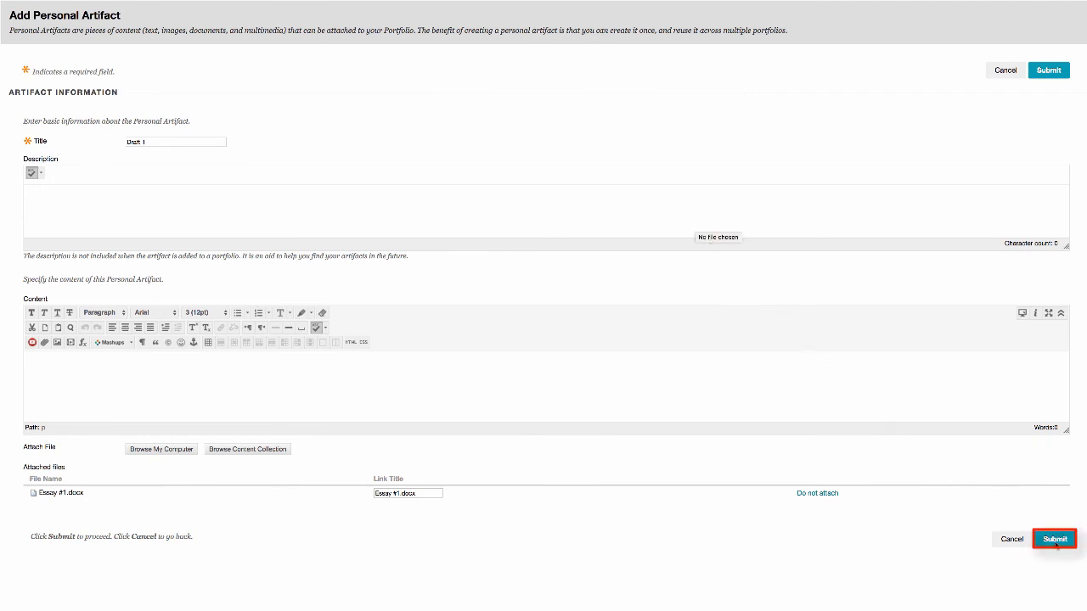
click(1053, 540)
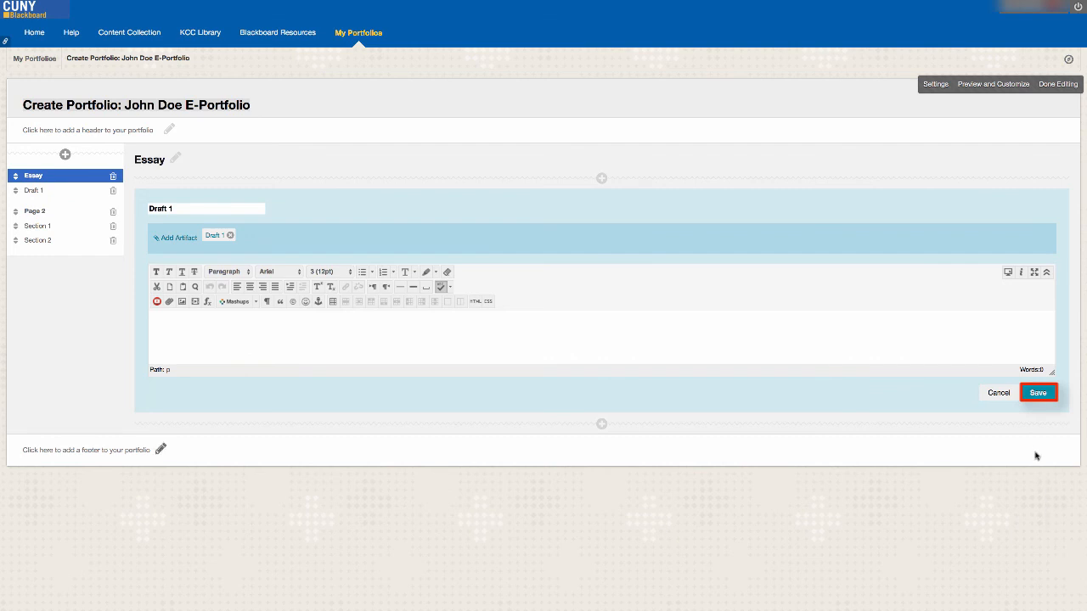
click(1038, 392)
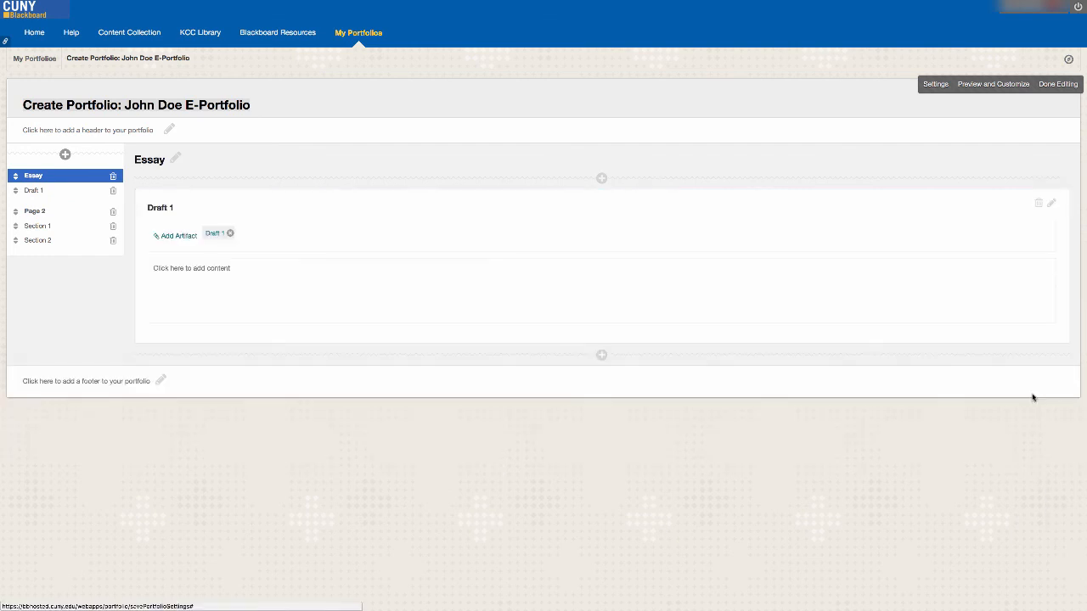